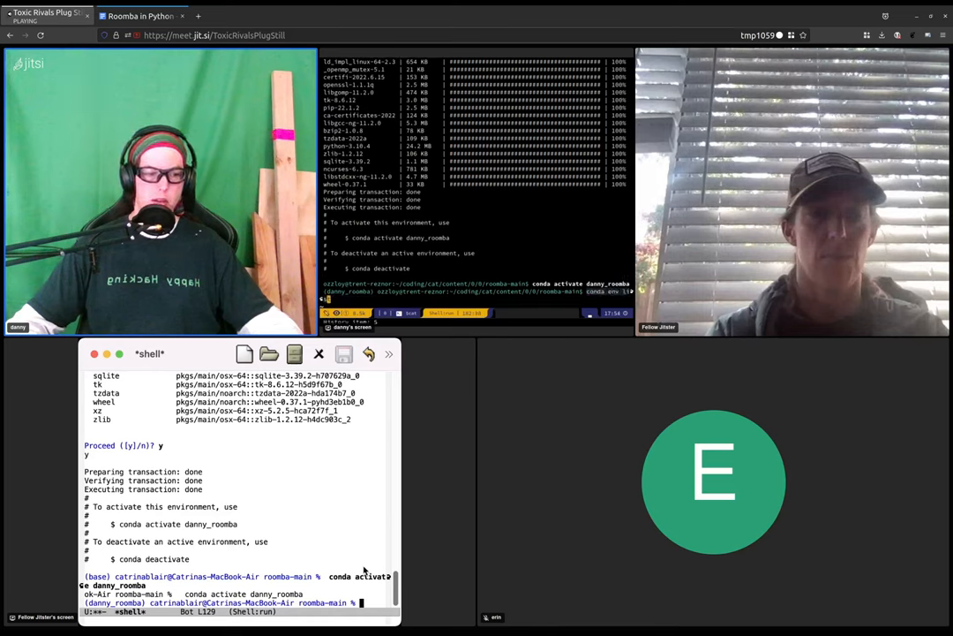
# - Activate danny_roomba and attempt to run the level0 script with a mistyped python command
pyautogui.write('python roomba.0')
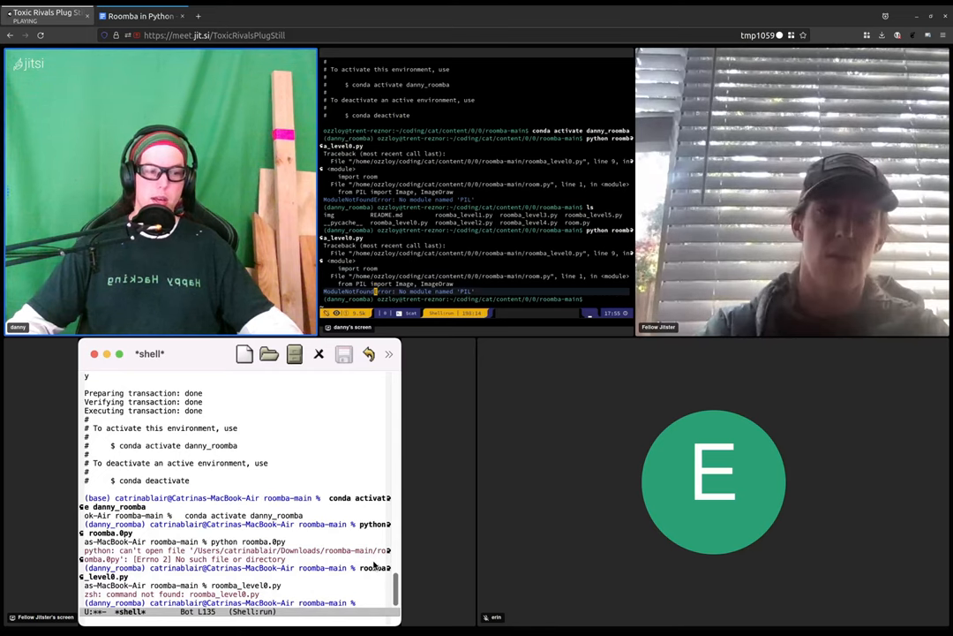
# - Run 'python roomba_level0.py' so it fails with ModuleNotFoundError: No module named 'PIL'
pyautogui.write('python')
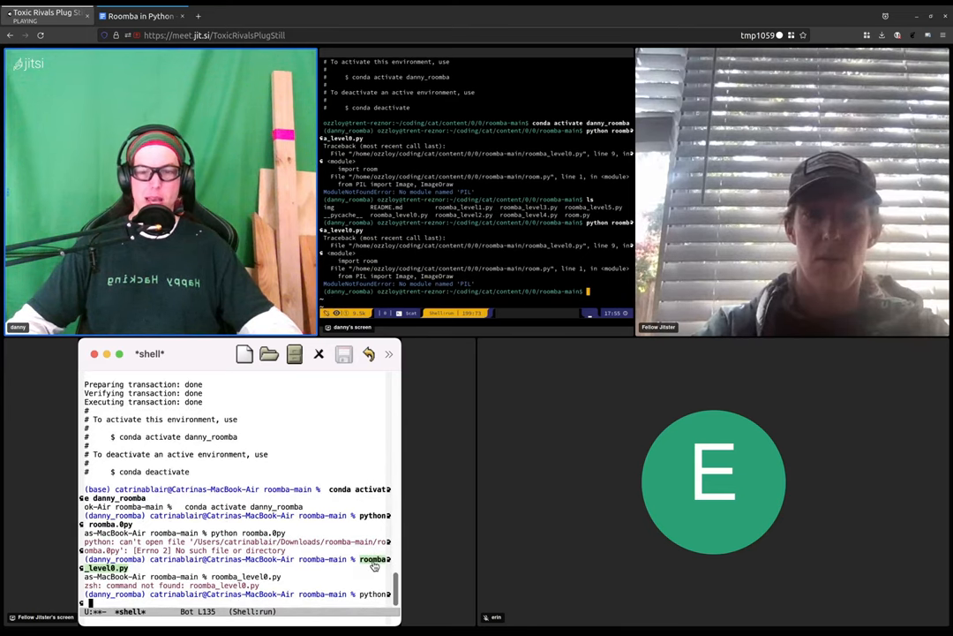
pyautogui.write('python roomba_level')
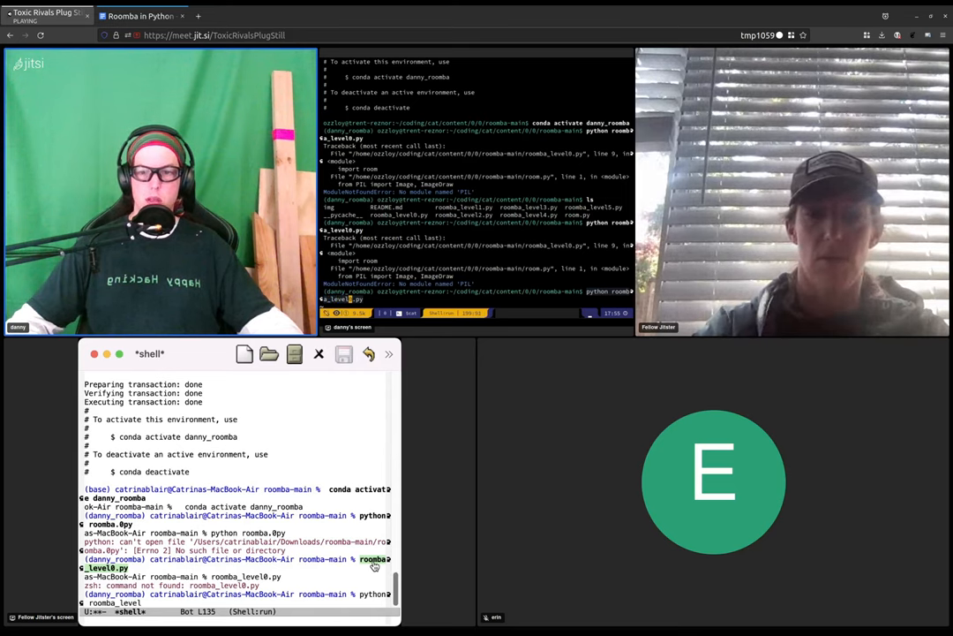
pyautogui.write('0.py')
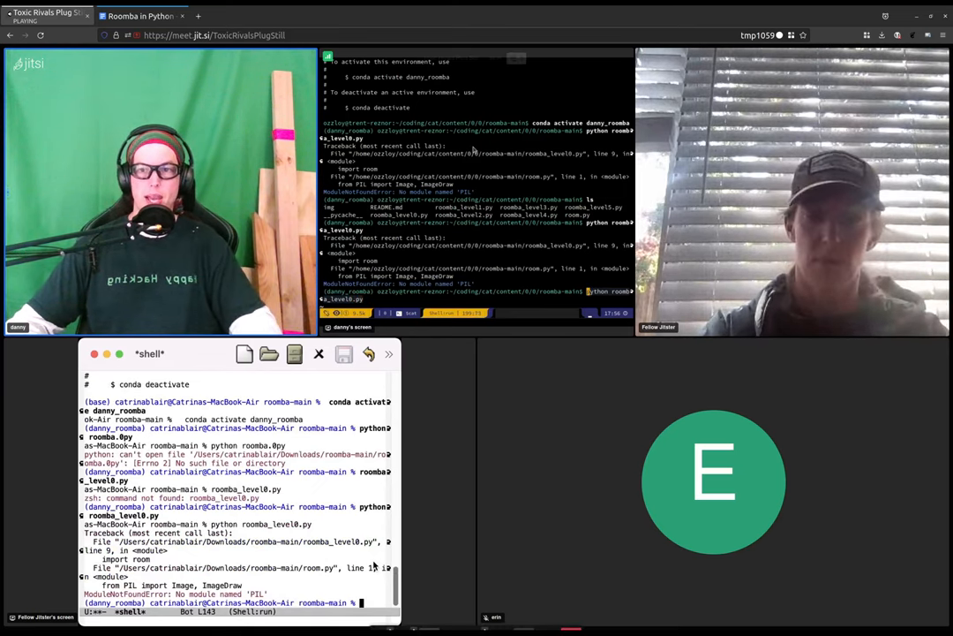
# - Show the Roomba in Python Google Doc at its 'Install the modules' Pillow instructions
pyautogui.click(141, 15)
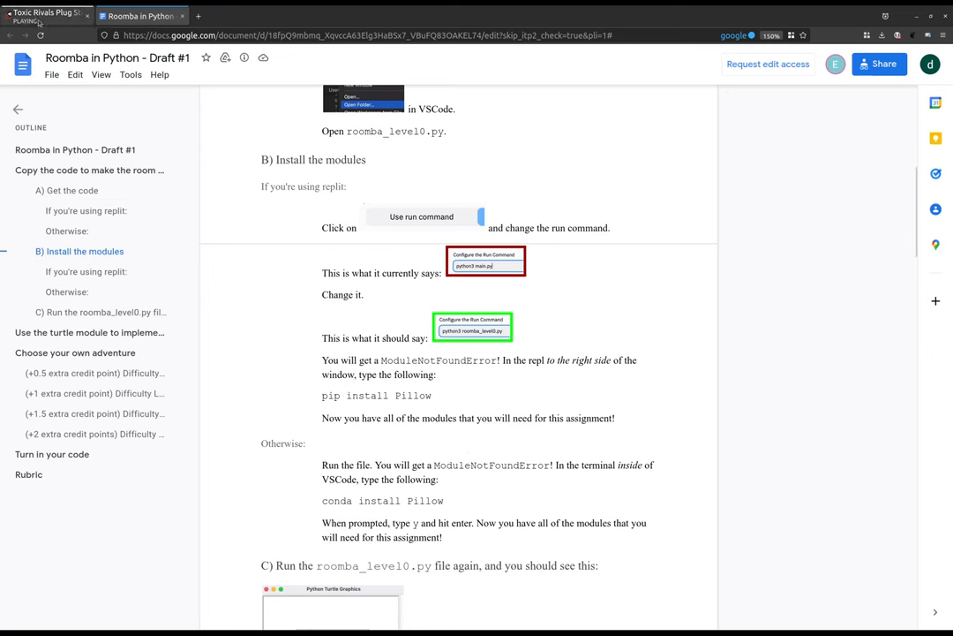
# - Back in the call, run 'conda install Pillow' and confirm with y so packages download
pyautogui.click(49, 16)
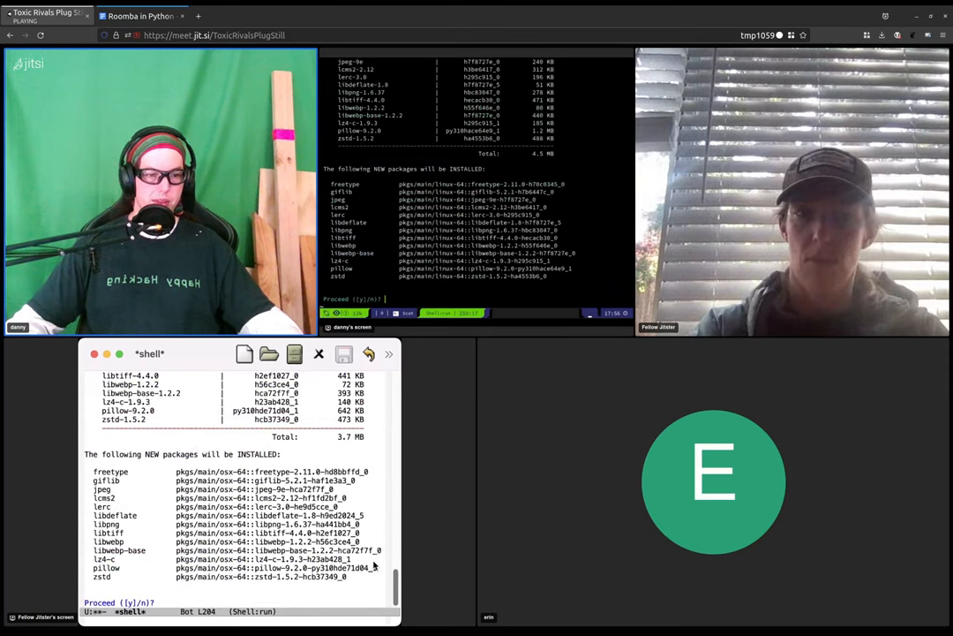
pyautogui.write('y')
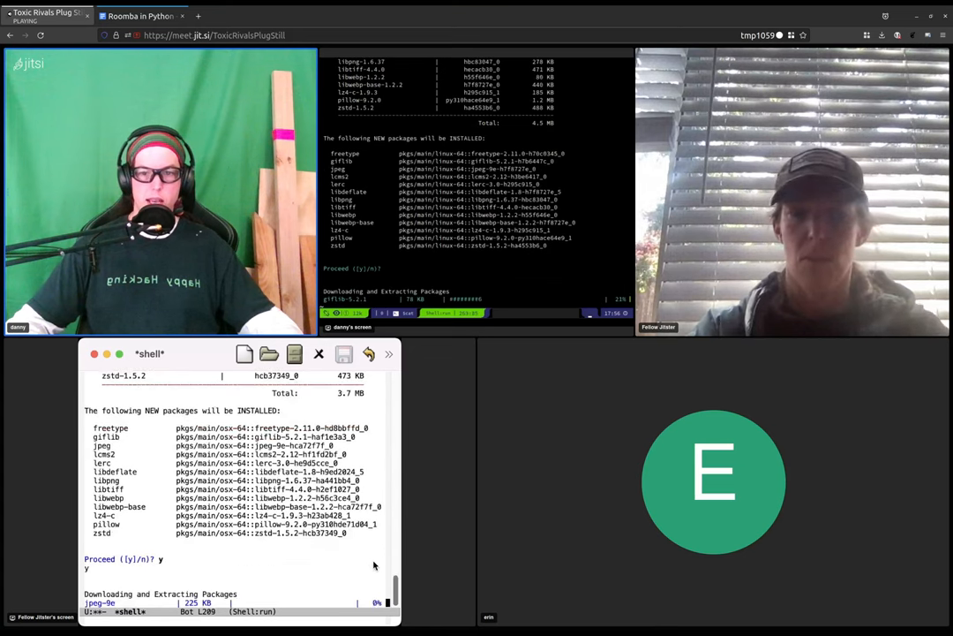